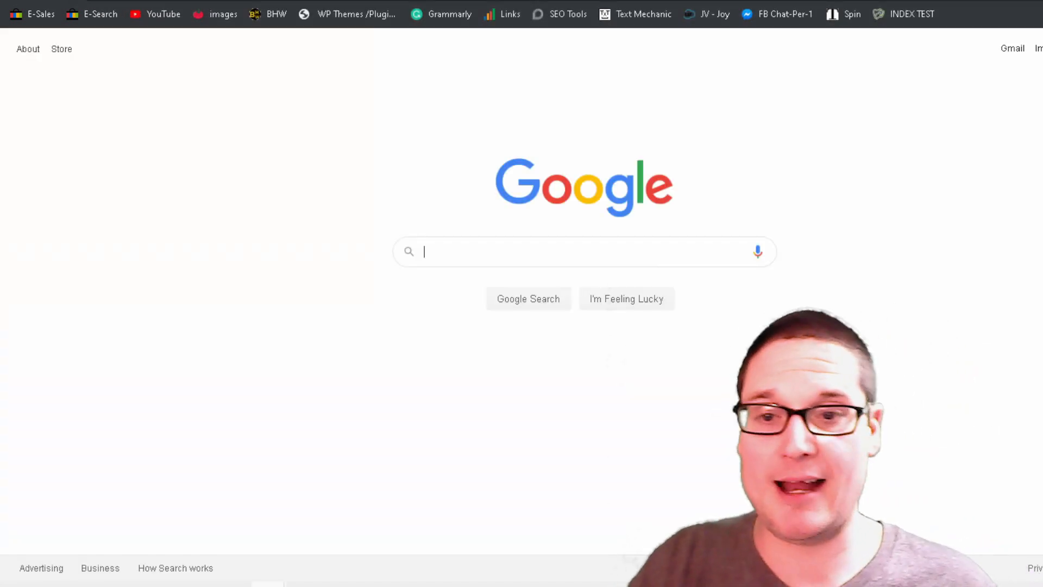
- Search Google for 'temp mail', open Tempail and copy the generated disposable address
text(temp mailk)
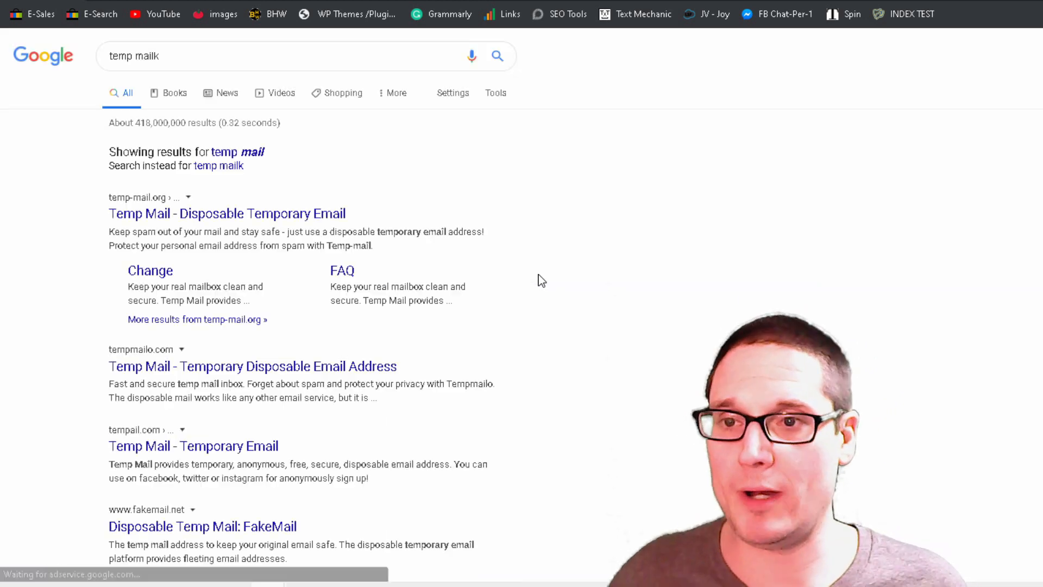
click(193, 446)
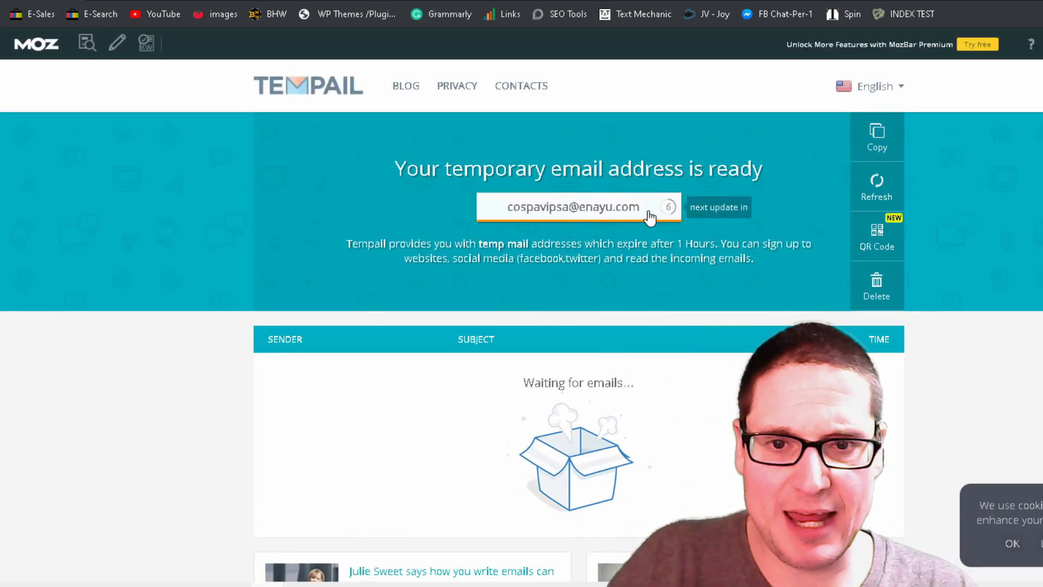
right_click(572, 206)
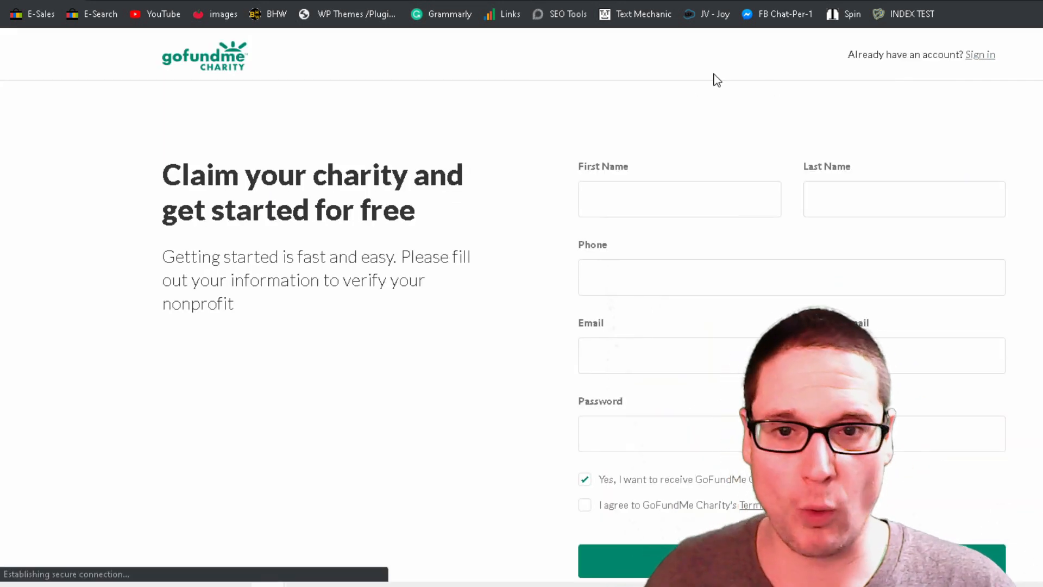
click(678, 197)
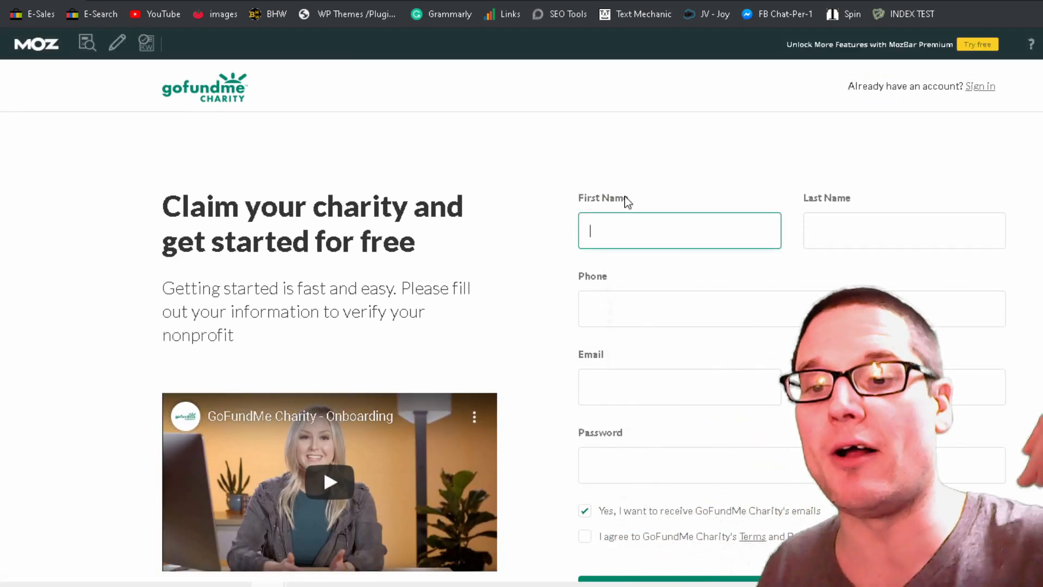
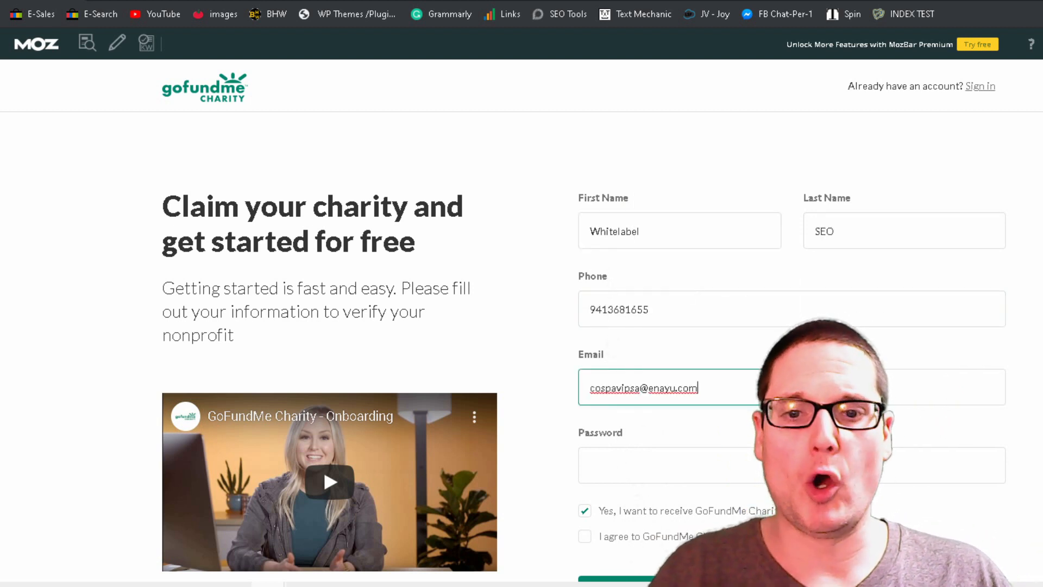
right_click(643, 387)
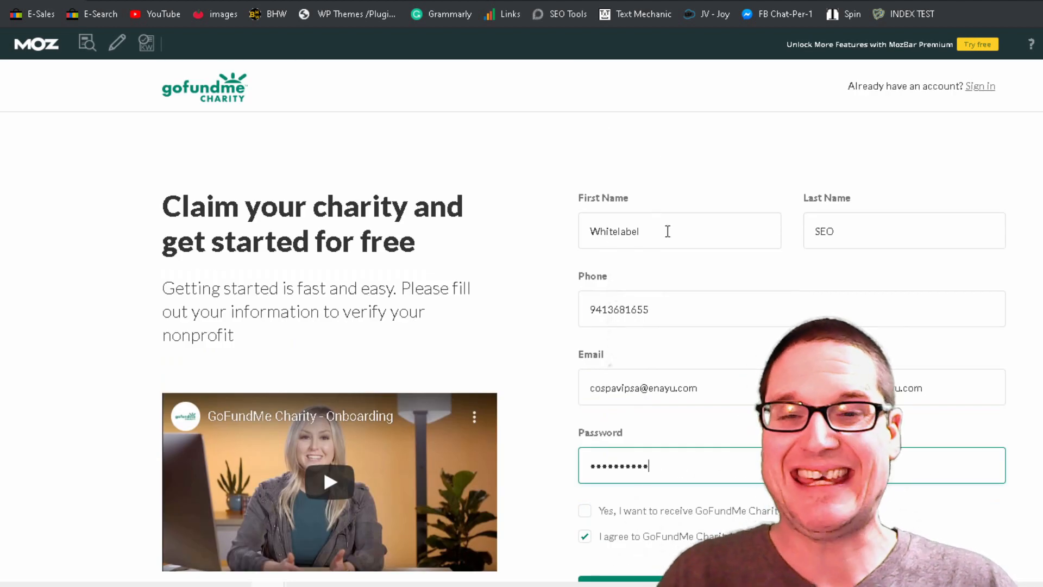
scroll(down, 3)
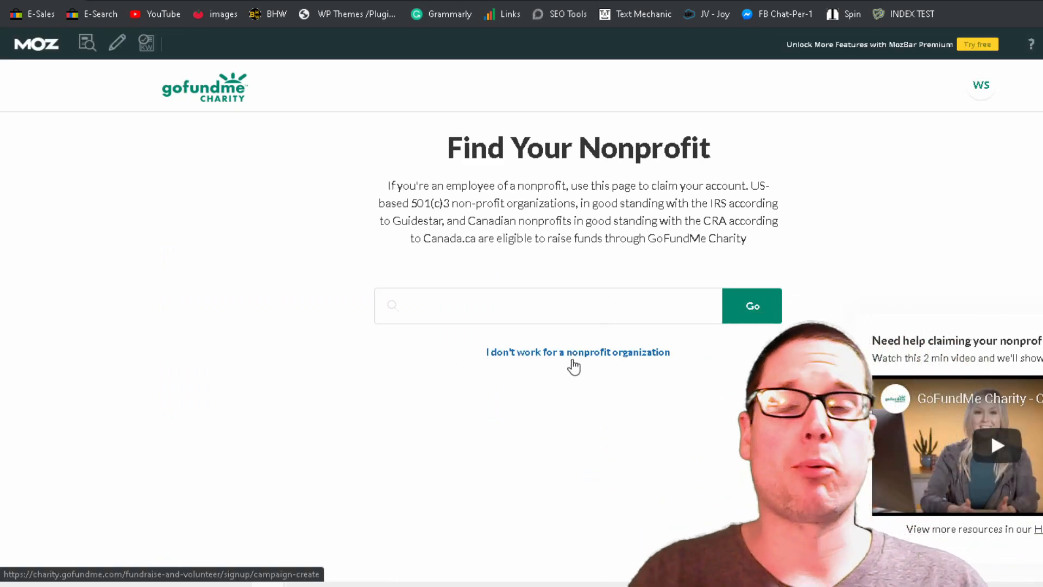
- Choose 'I don't work for a nonprofit organization' to reach Create Campaign
click(576, 352)
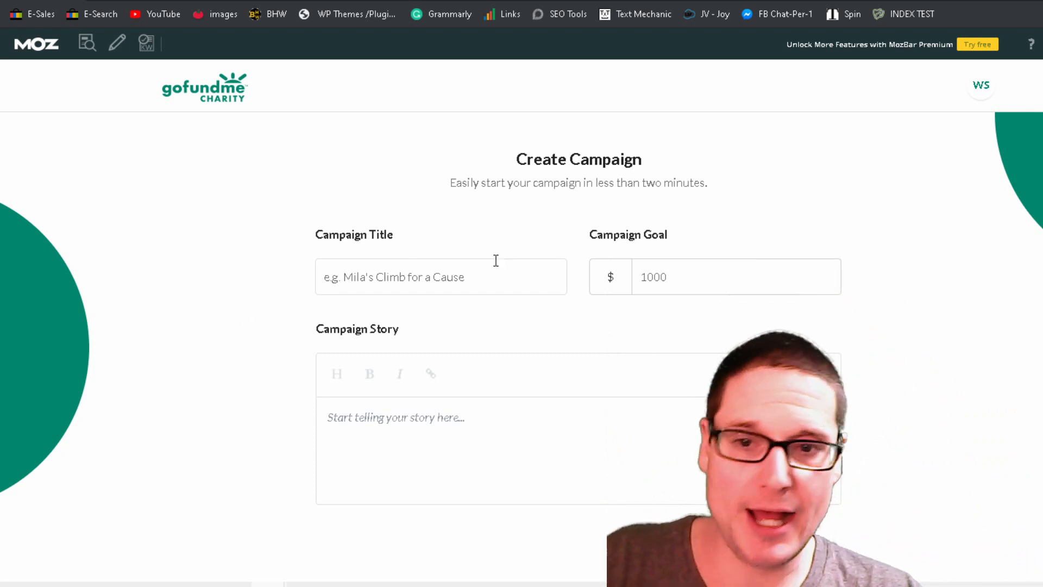
- Enter the campaign title 'SEO White Label Fund' and a goal of 100
click(440, 277)
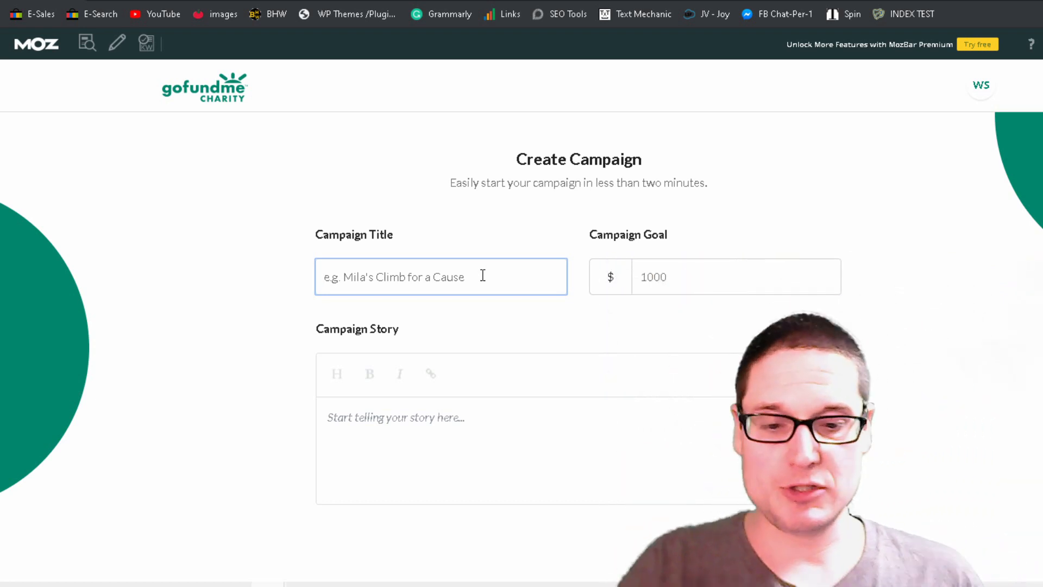
text(SEO White Label Fund)
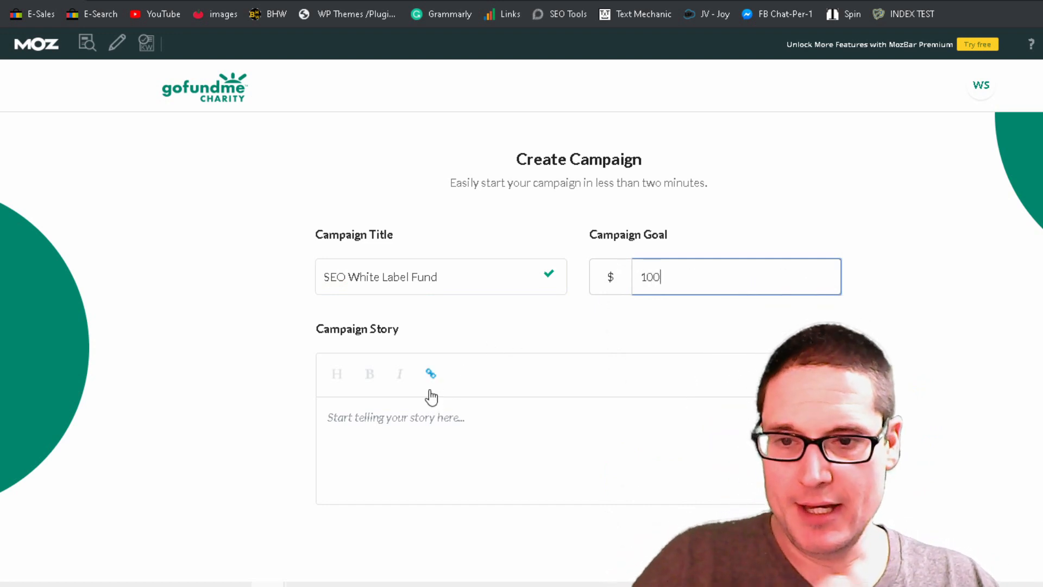
click(525, 389)
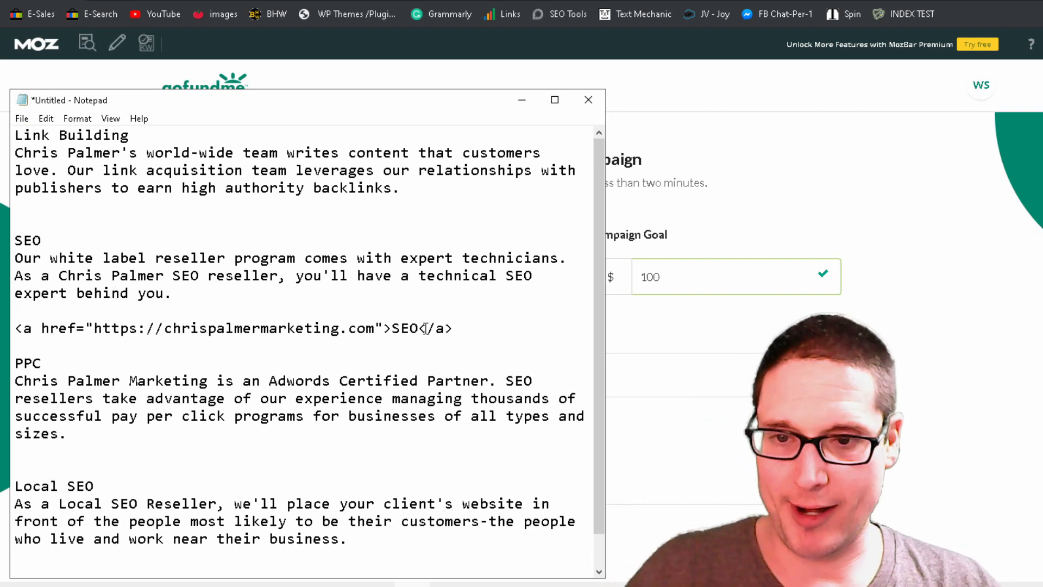
triple_click(233, 328)
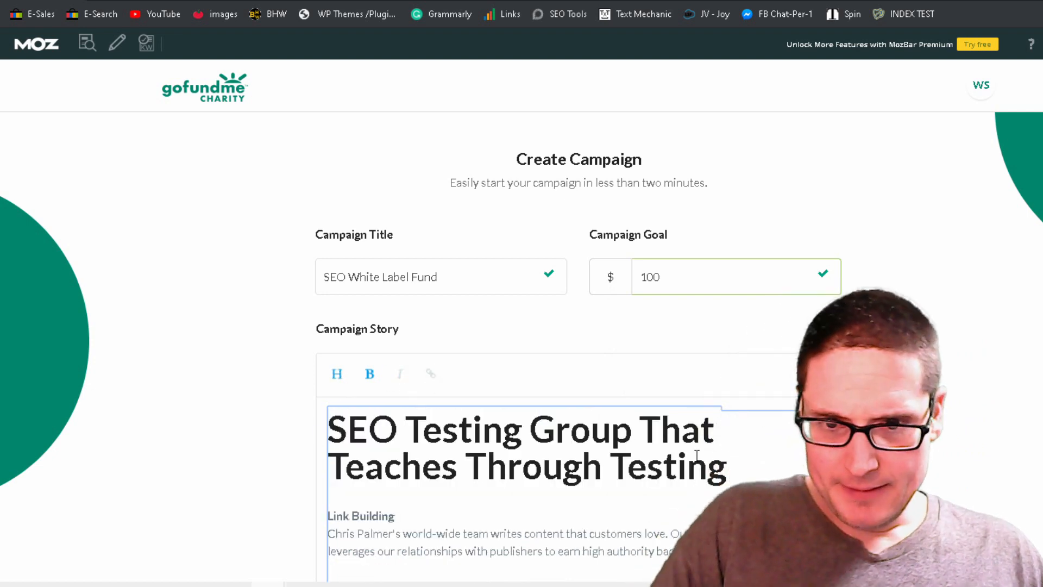
- Review the pasted story to its end and submit it with Next
scroll(down, 3)
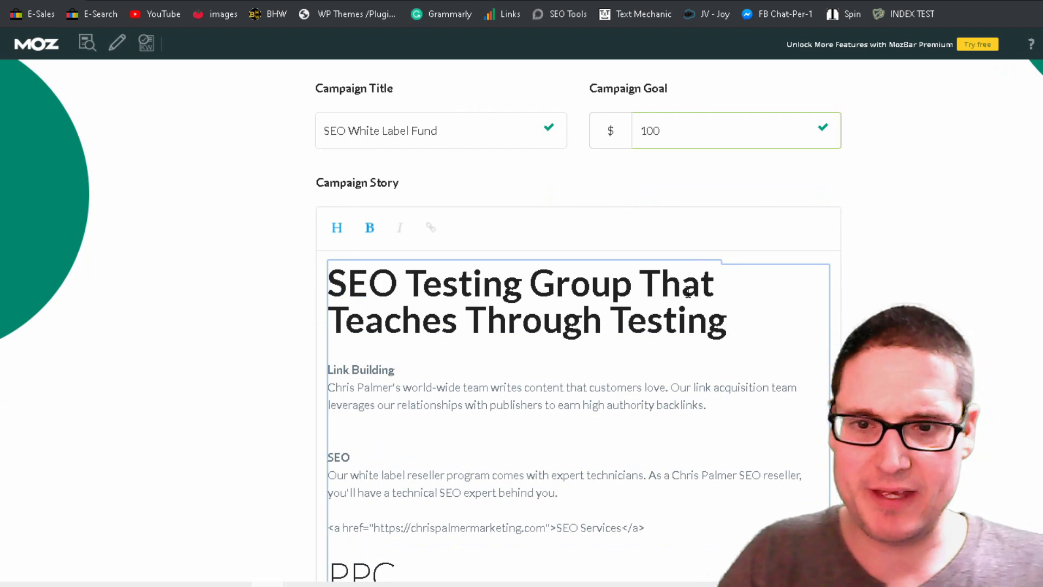
scroll(down, 3)
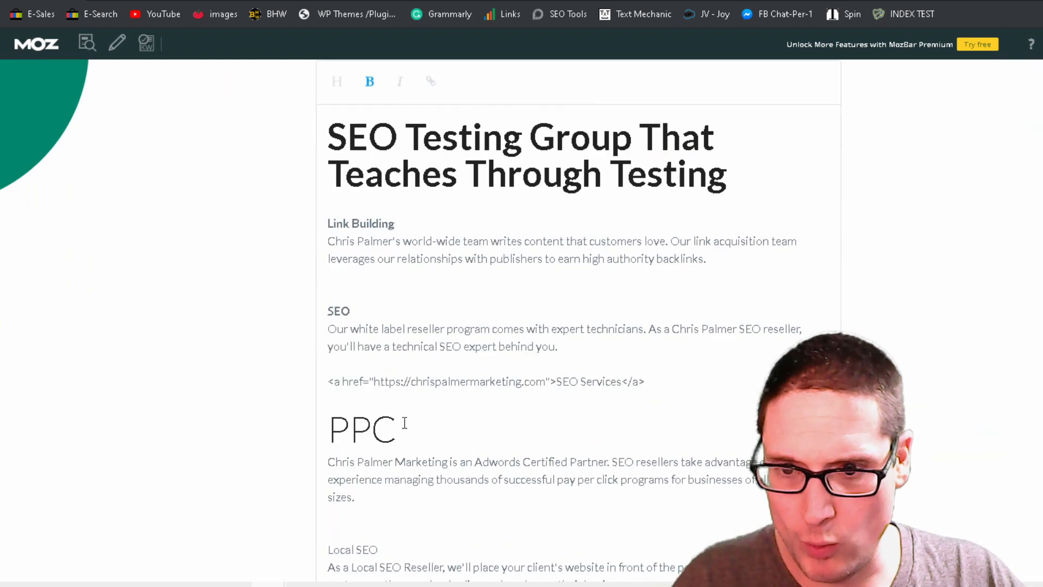
scroll(down, 3)
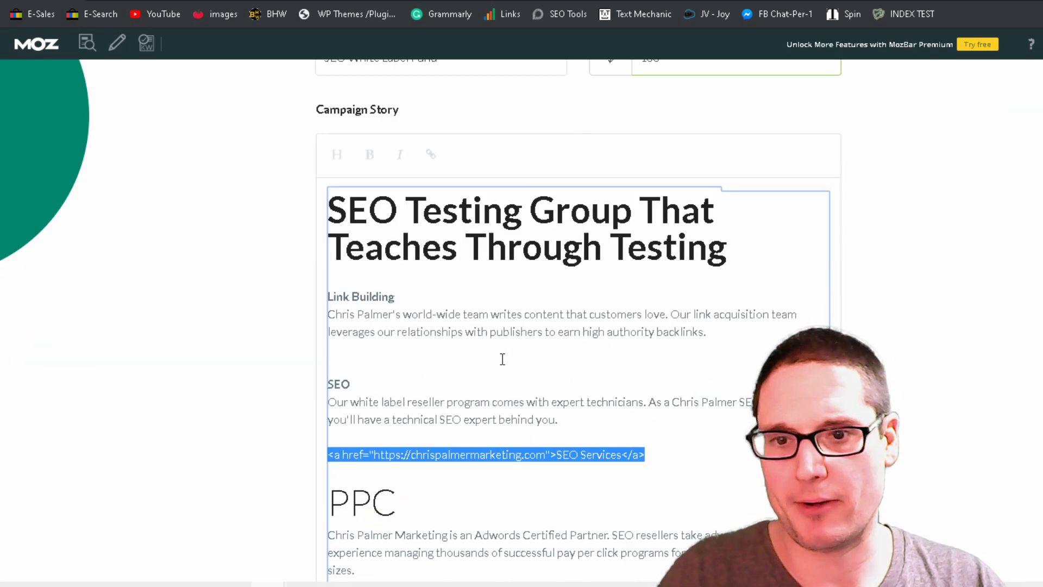
scroll(down, 3)
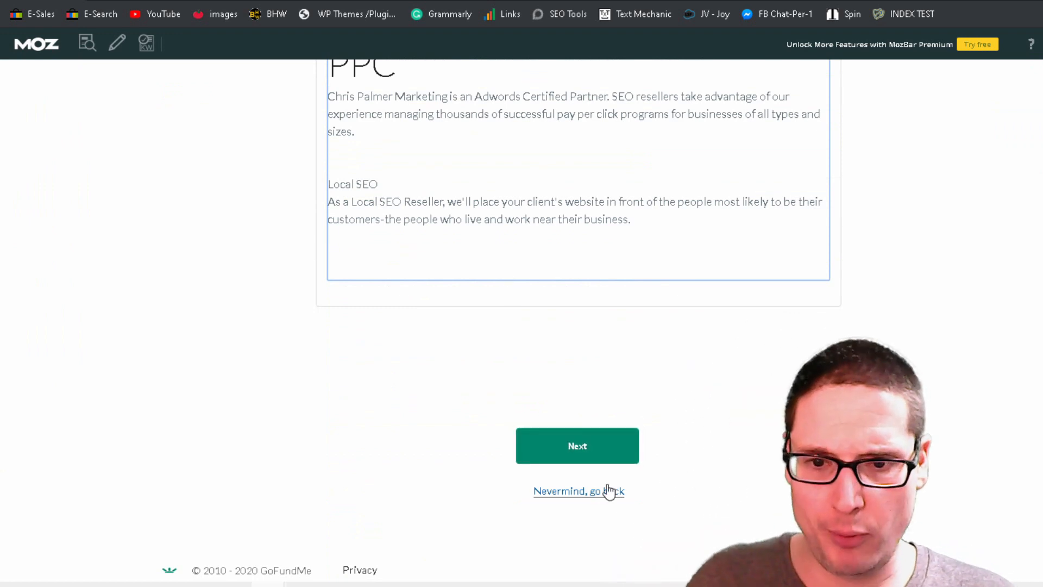
click(577, 445)
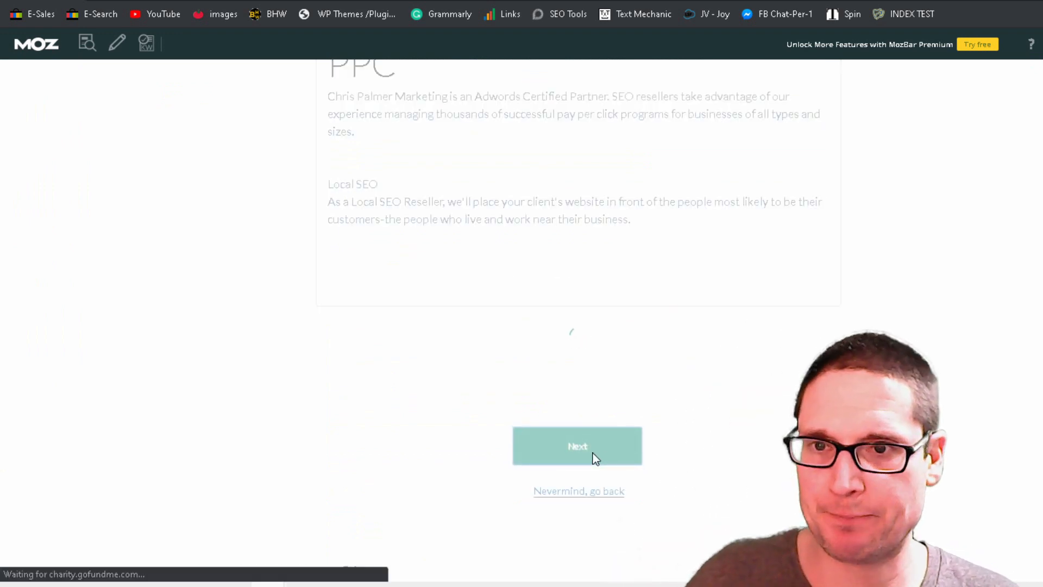
- Upload a campaign photo, skip Select a Nonprofit, and select the created campaign card
click(577, 446)
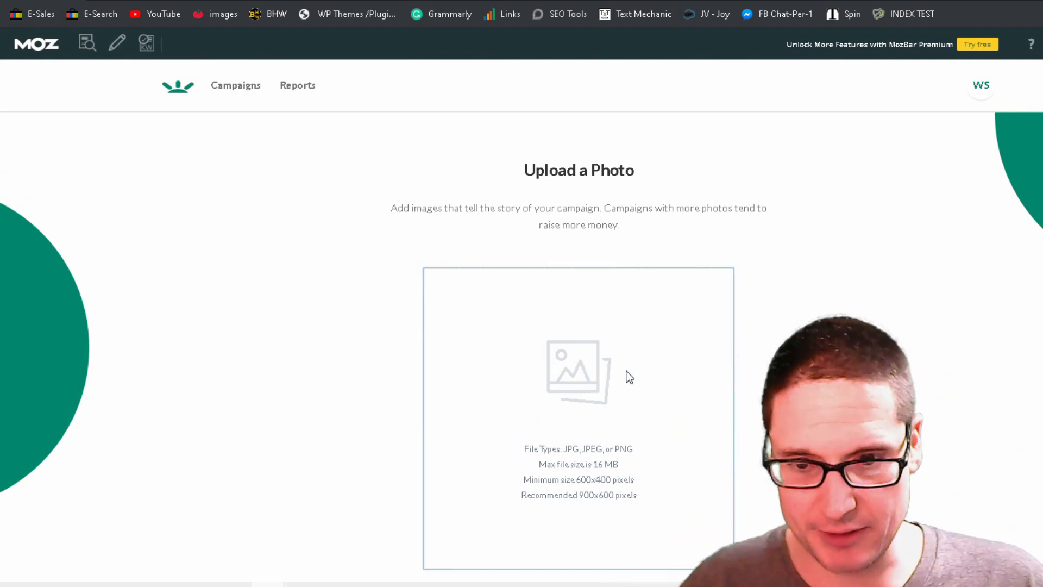
click(578, 372)
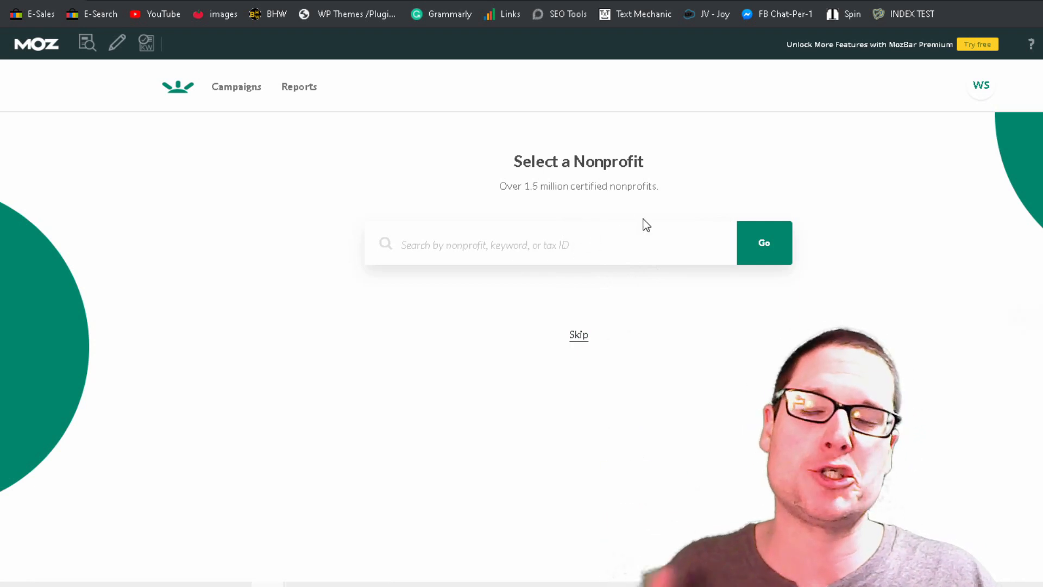
click(577, 334)
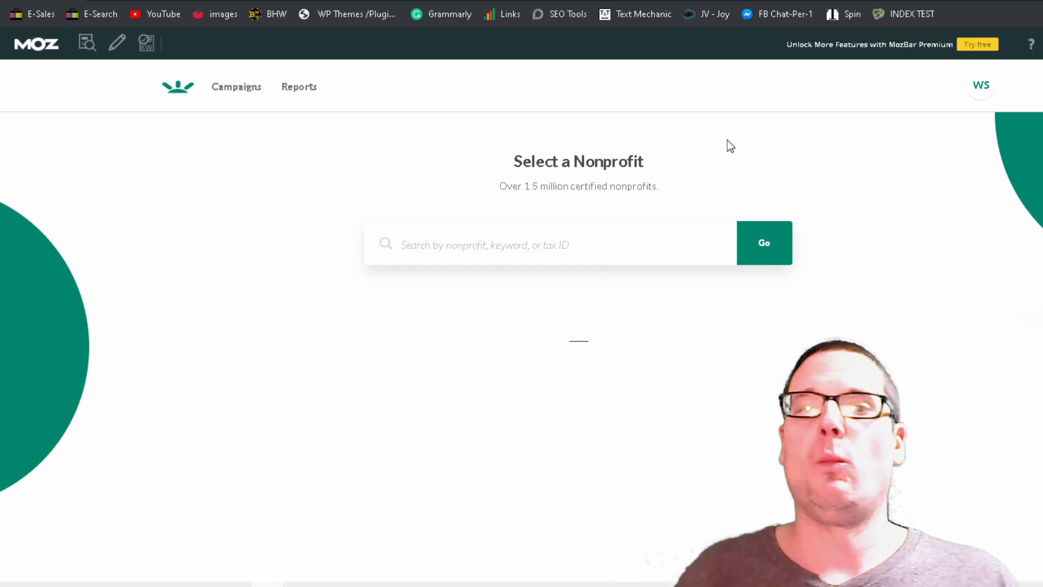
click(763, 242)
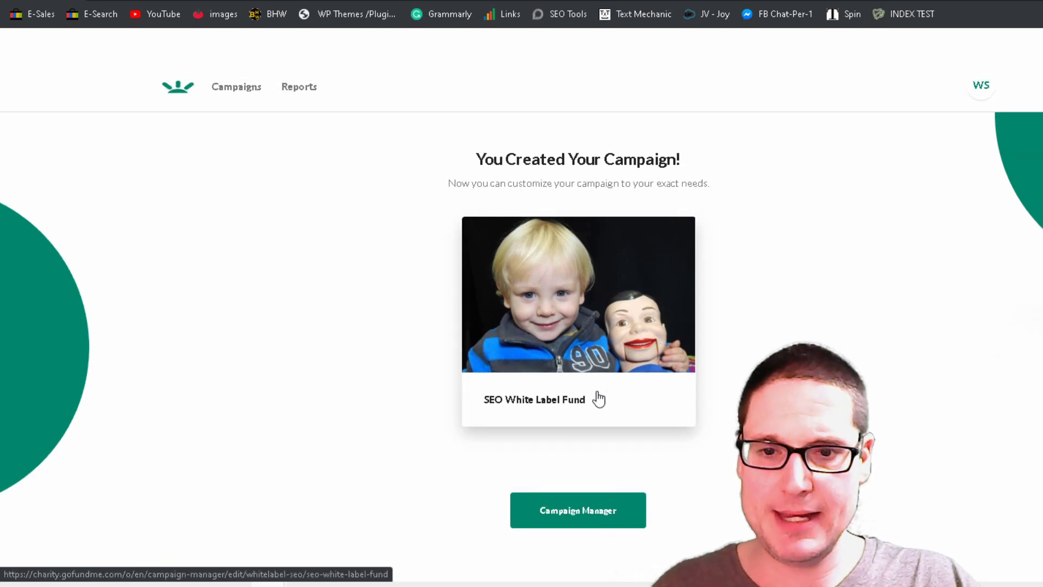
- Set the SEO White Label Fund campaign status to Publish and copy its live URL
click(576, 510)
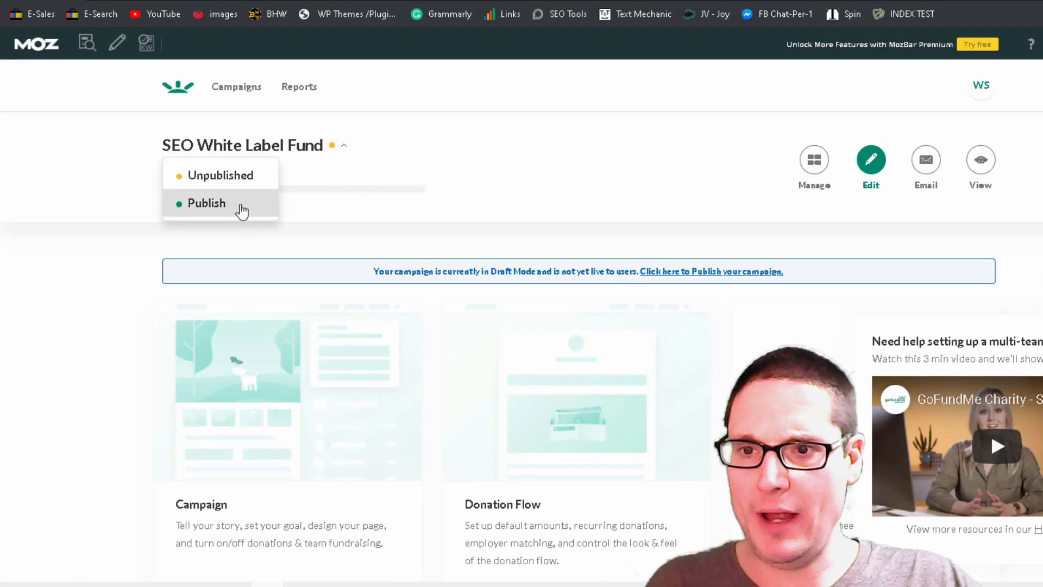
click(206, 203)
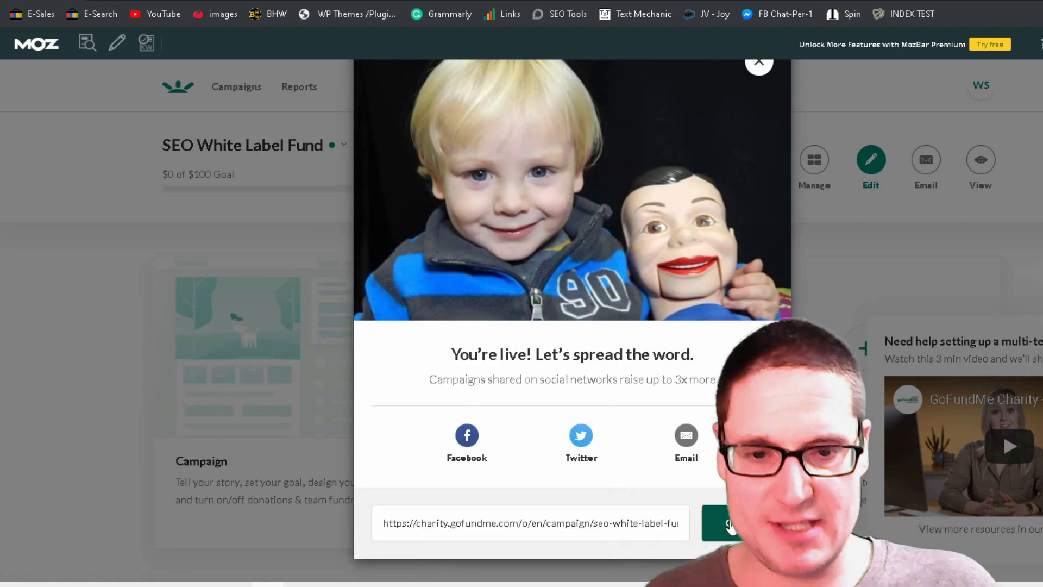
click(731, 522)
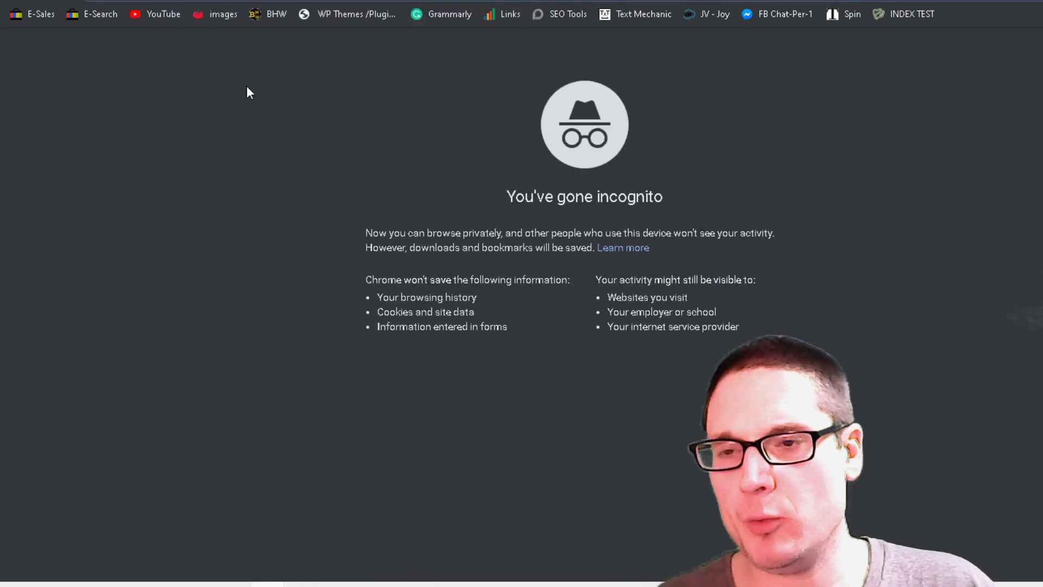
text(https://charity.gofundme.com/o/en/campaign/seo-white-label-fund)
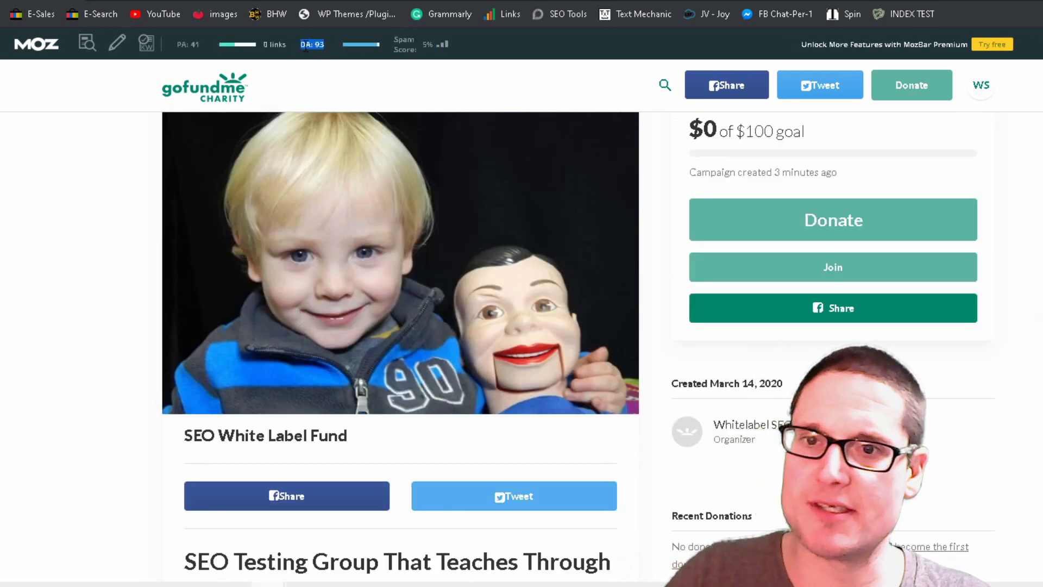
- Enable MozBar's Followed link highlighting and locate the highlighted SEO Services link in the story
scroll(down, 3)
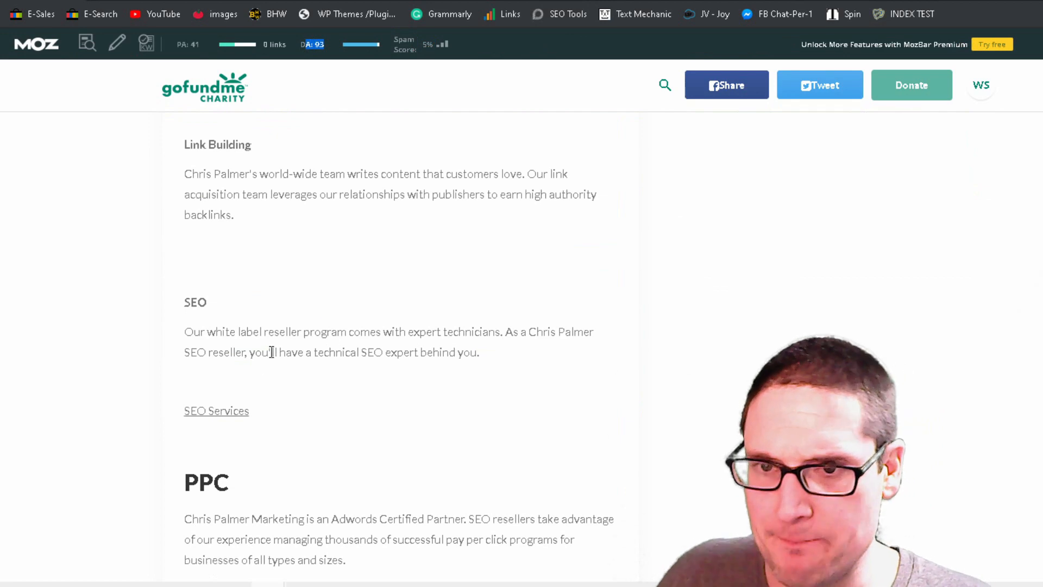
scroll(up, 3)
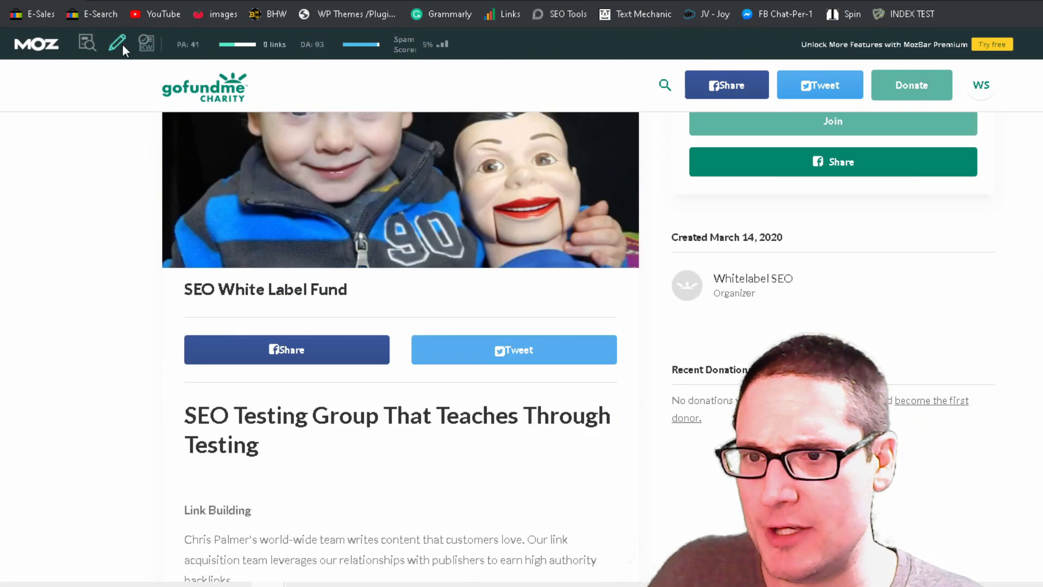
click(117, 44)
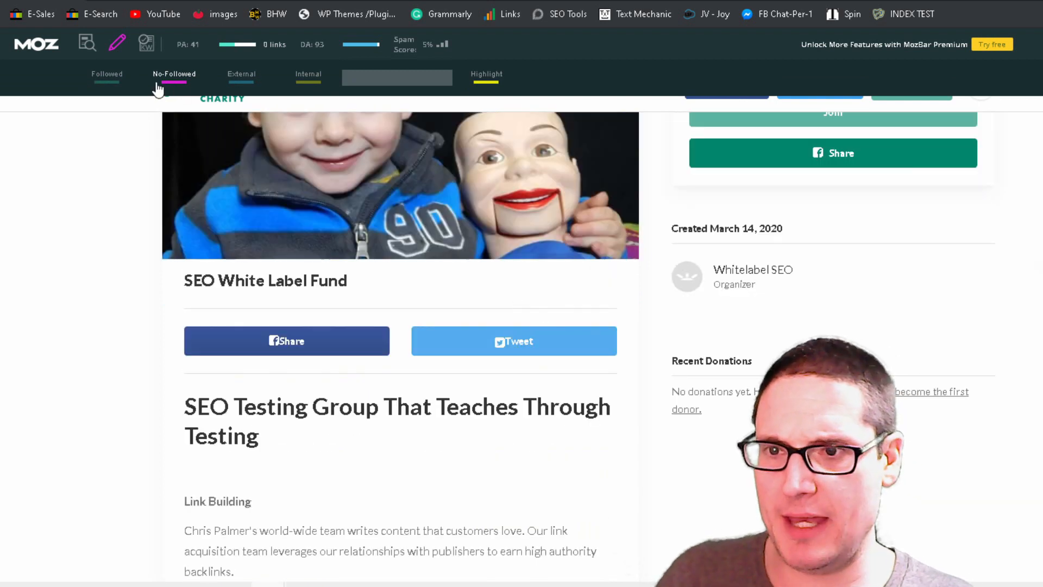
click(107, 74)
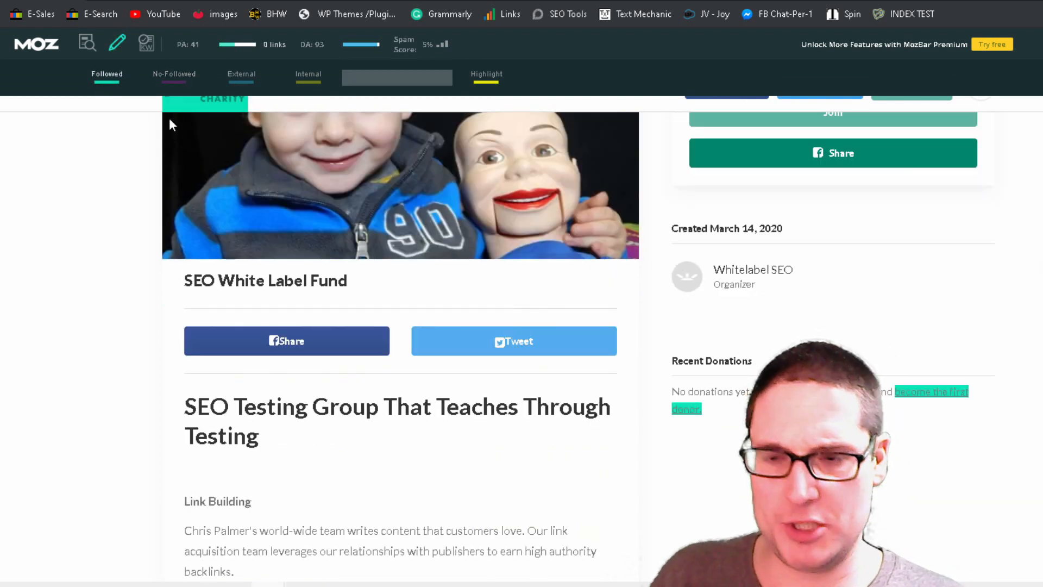
scroll(down, 3)
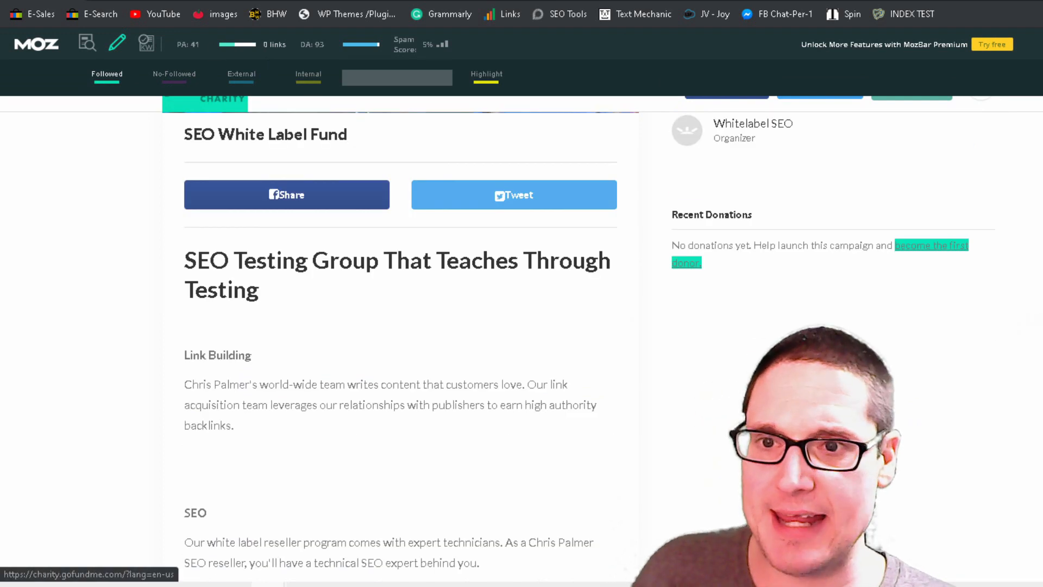
scroll(down, 3)
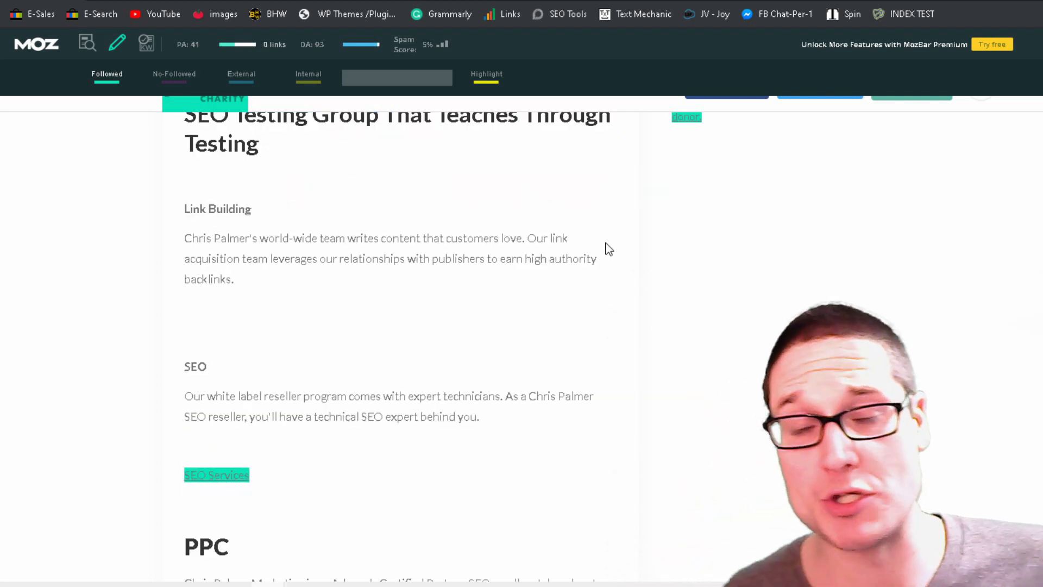
scroll(down, 3)
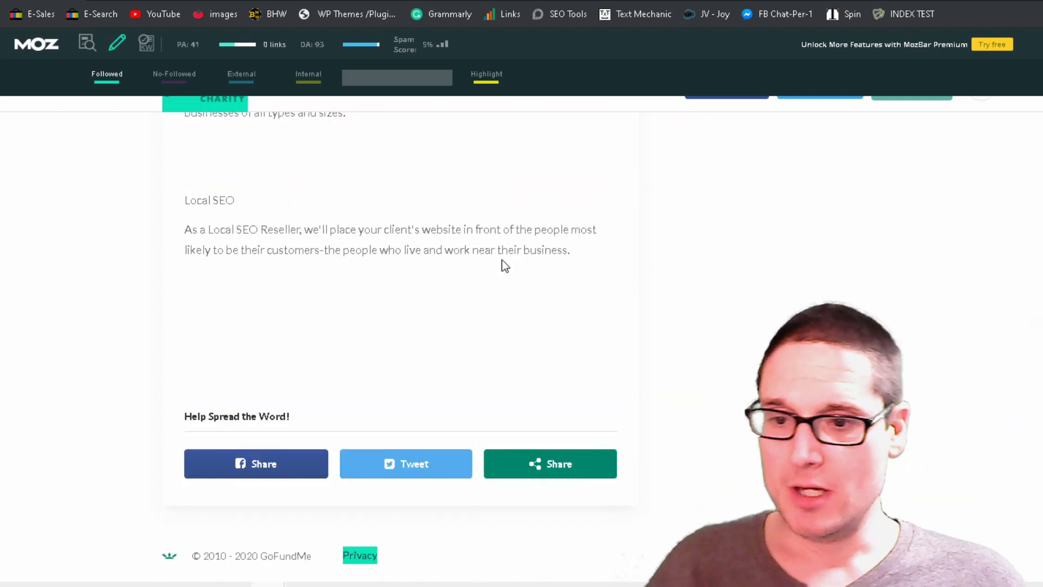